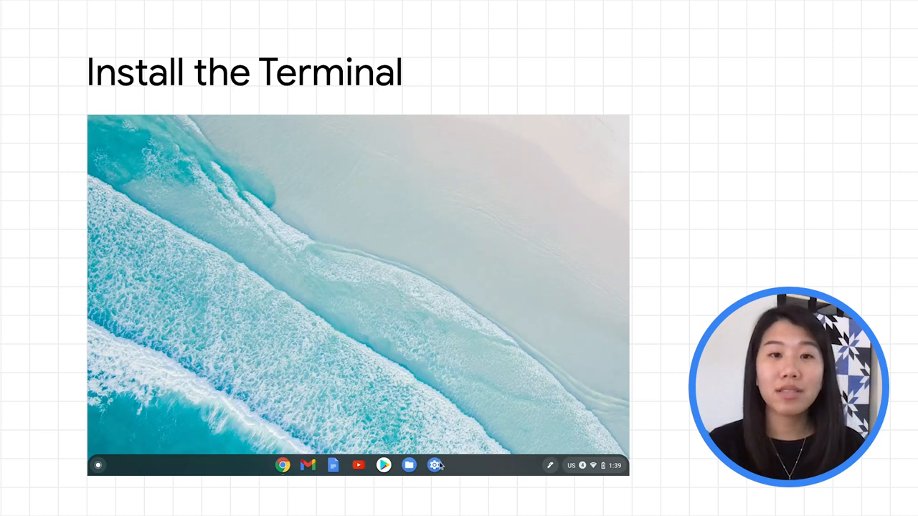
Turn on Linux (Beta) in ChromeOS Settings and install it with a custom disk size.
click(434, 465)
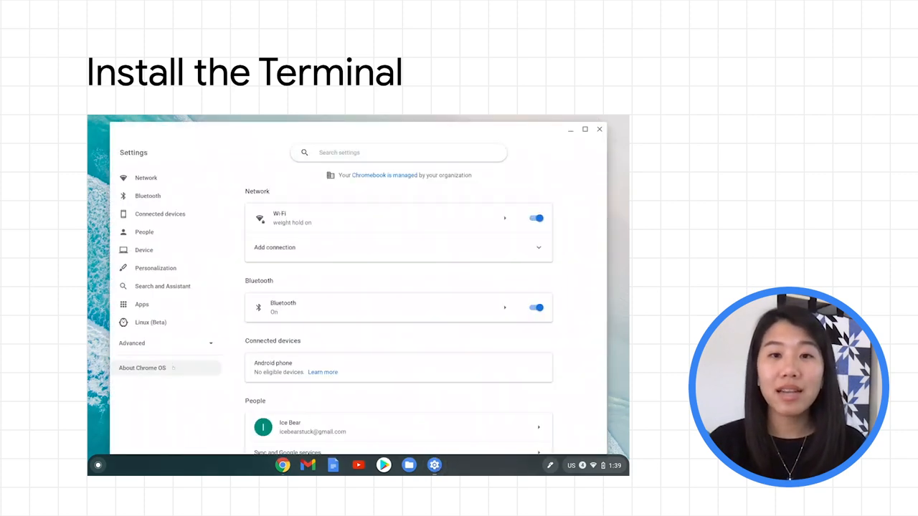
click(150, 322)
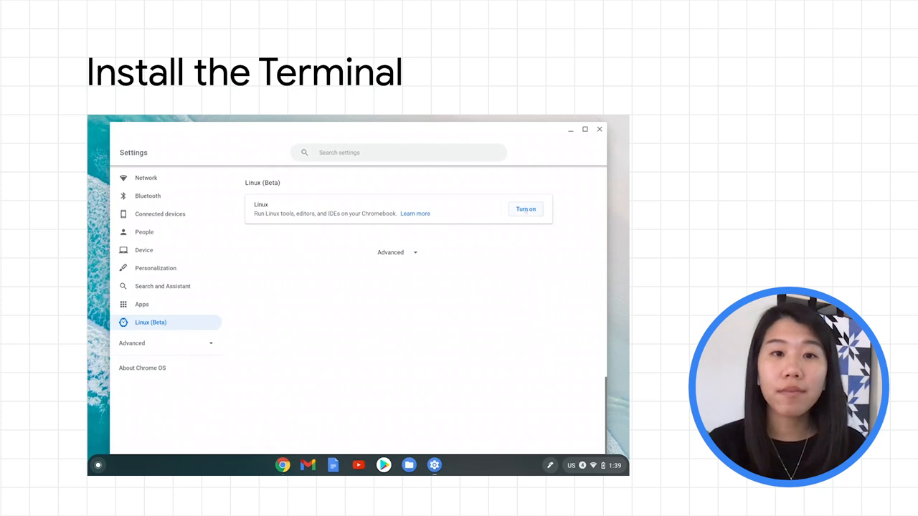
click(525, 209)
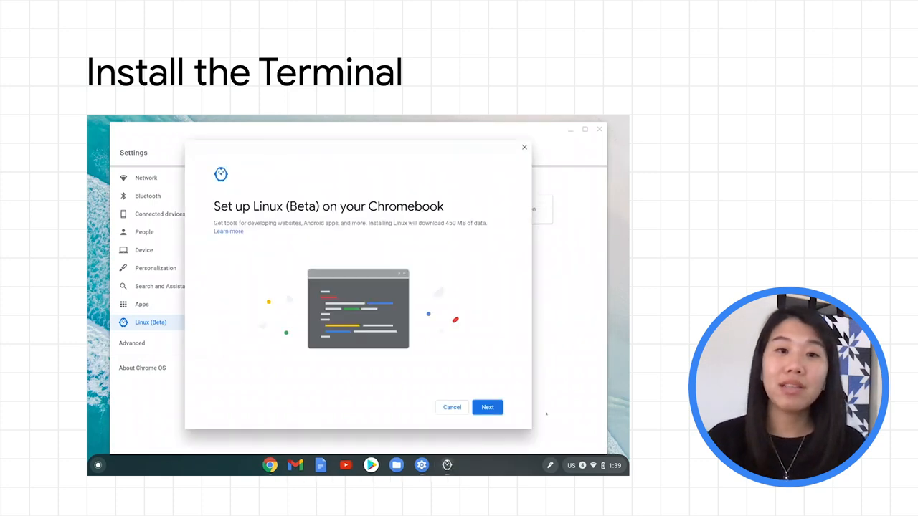
click(486, 407)
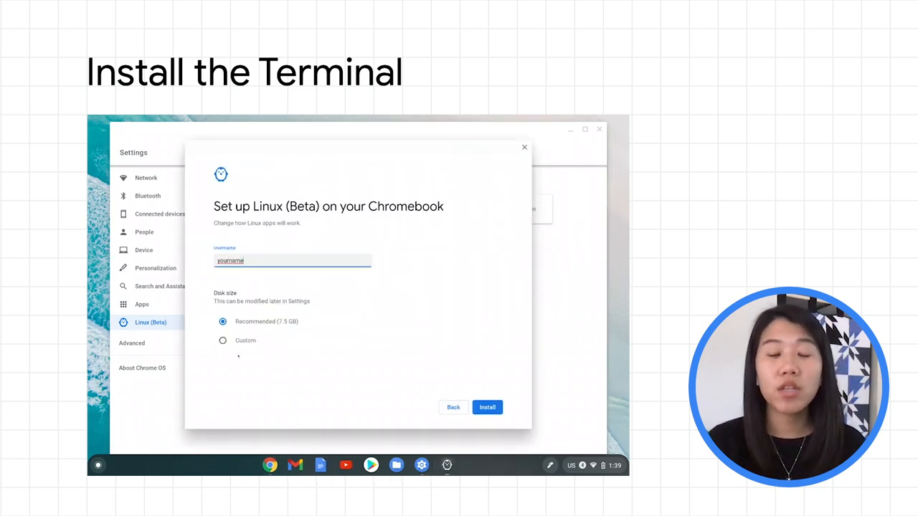
click(223, 340)
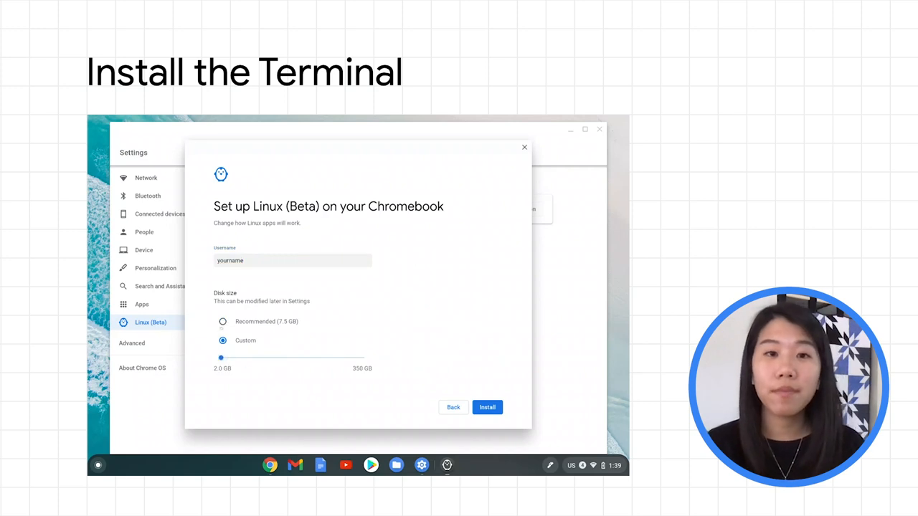
click(487, 406)
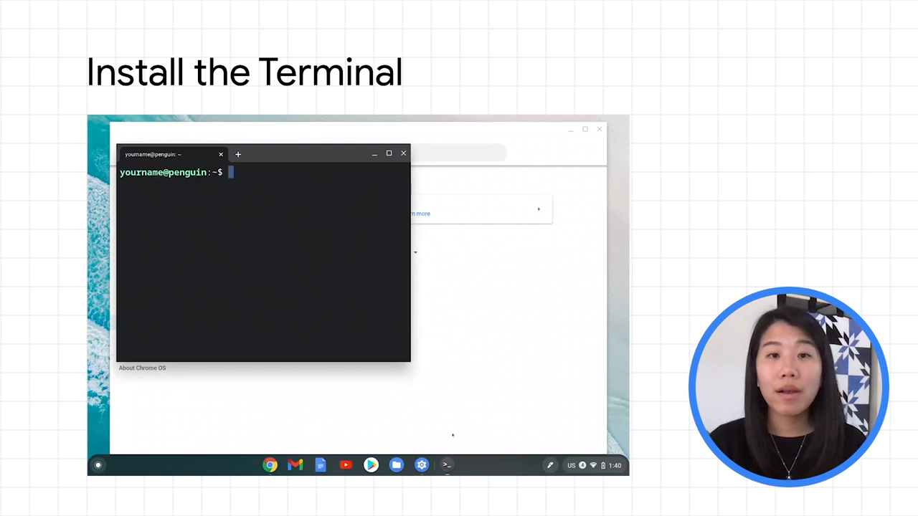
Once installation finishes, bring up the Terminal shelf icon's options menu.
right_click(447, 465)
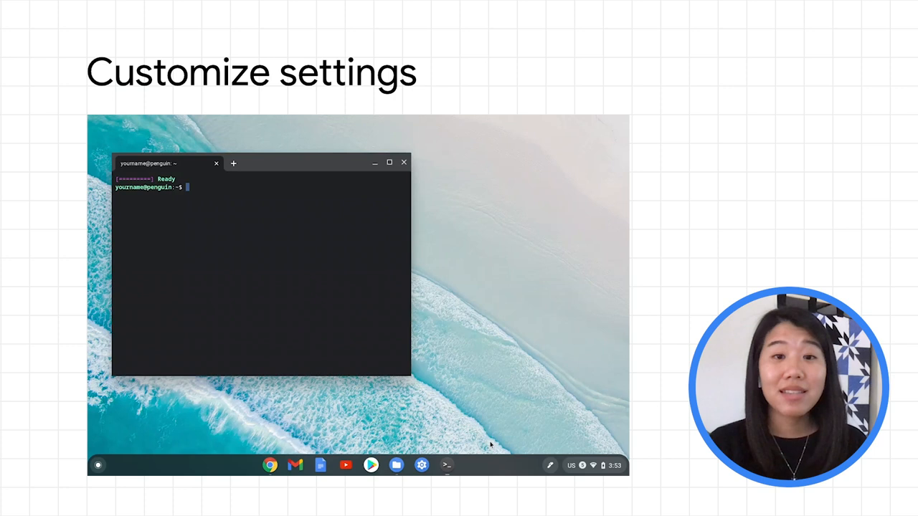
right_click(446, 465)
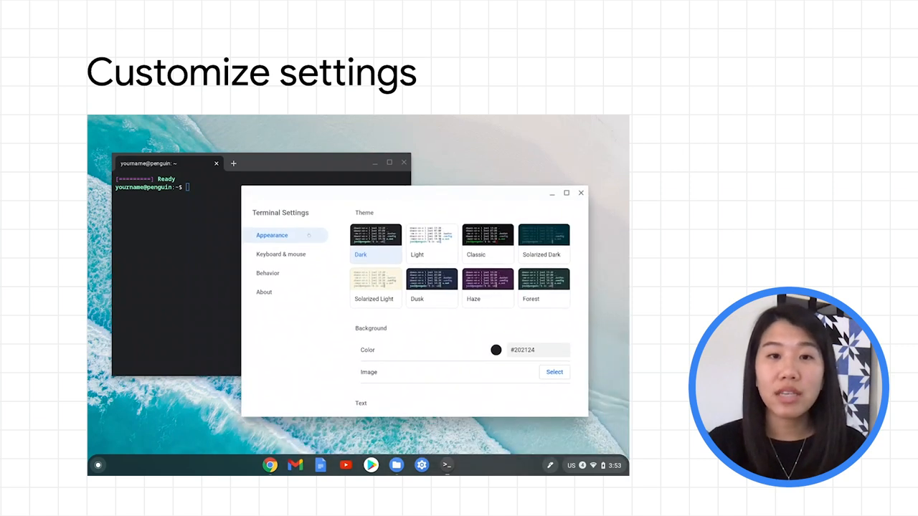
click(543, 240)
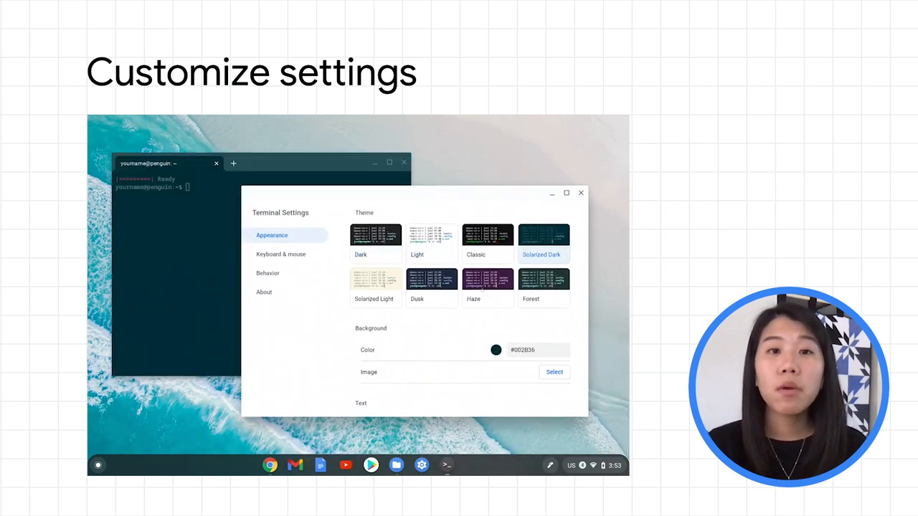
click(374, 240)
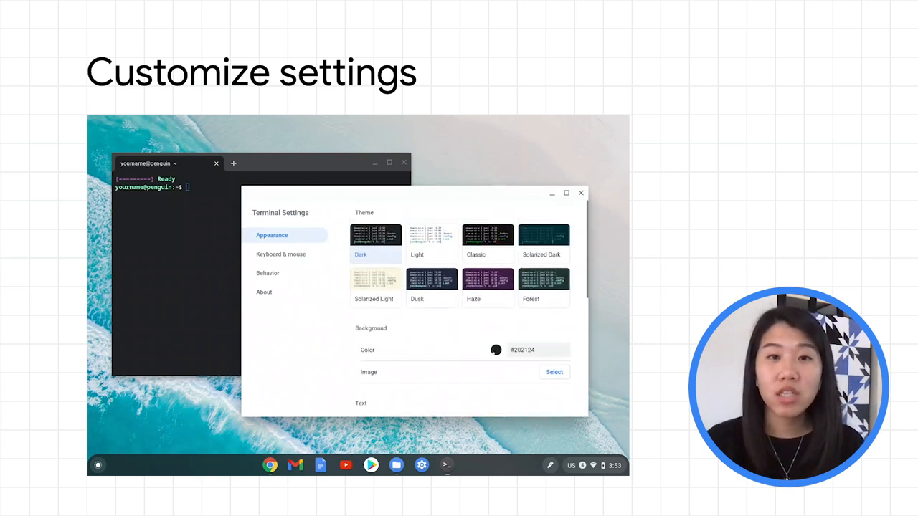
click(495, 349)
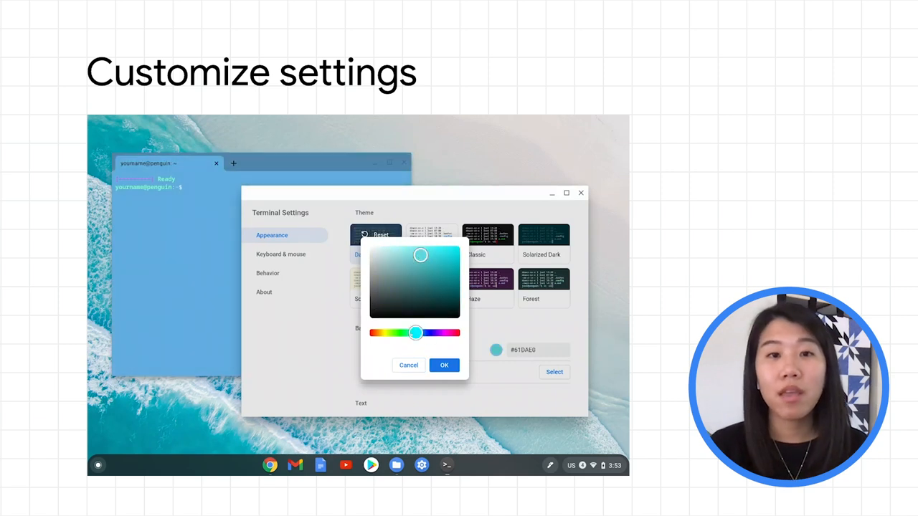
drag(416, 332, 421, 332)
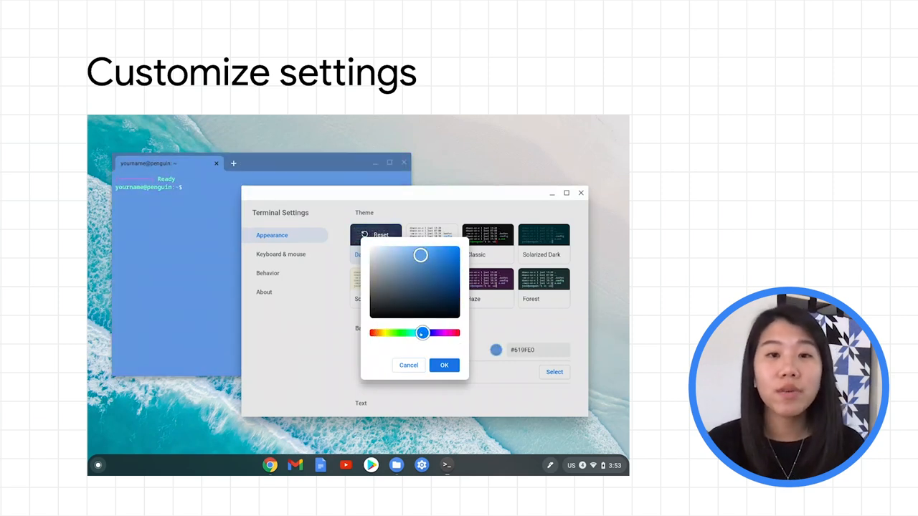
click(444, 365)
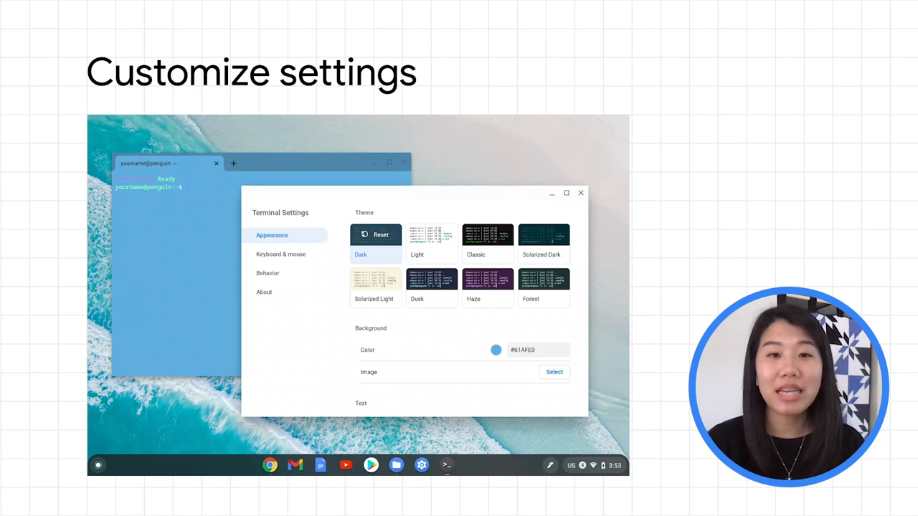
click(375, 238)
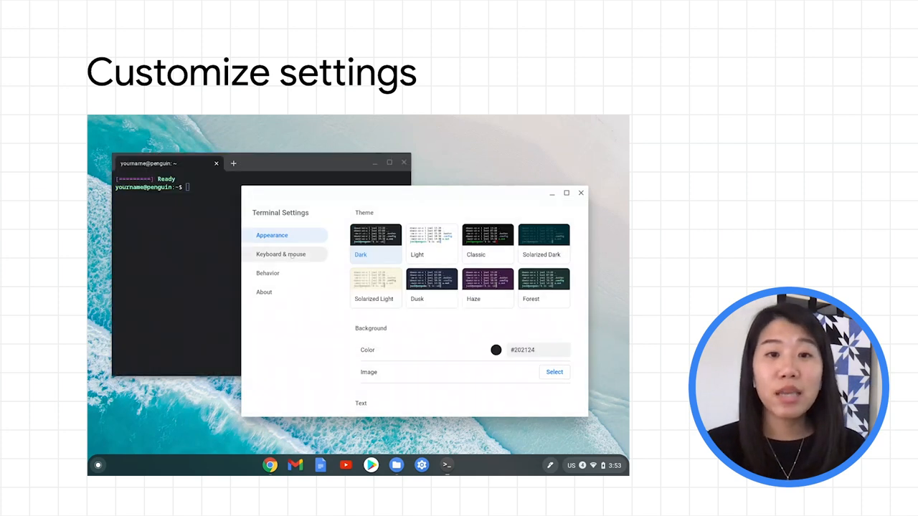
Disable the Ctrl+T new-tab shortcut under Keyboard & mouse, then review the remaining options.
click(280, 254)
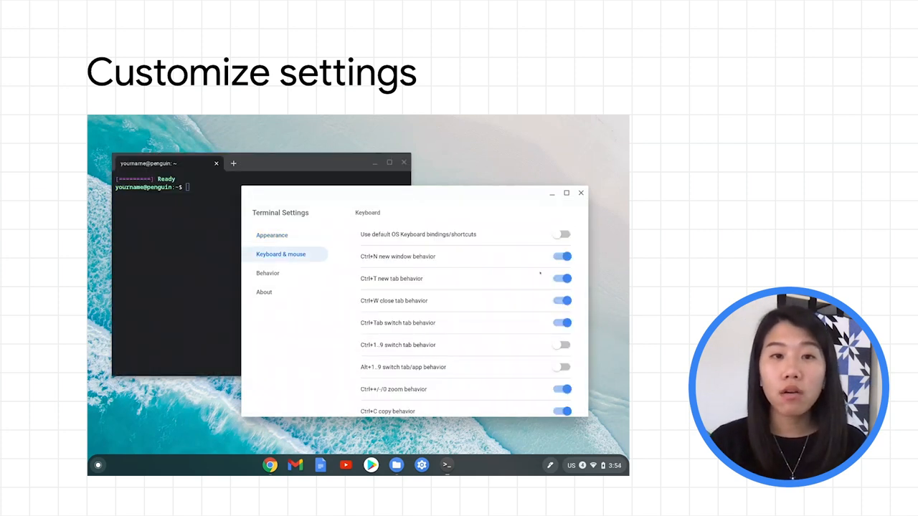
click(562, 278)
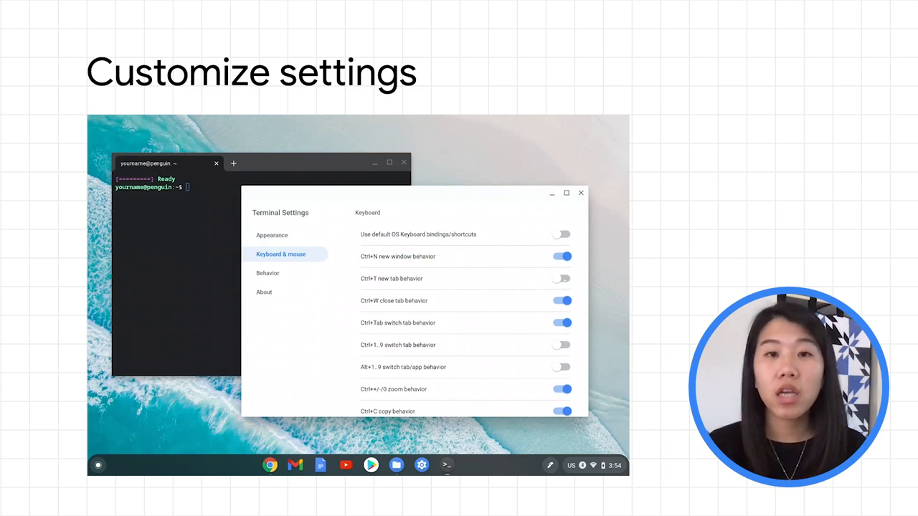
scroll(down, 3)
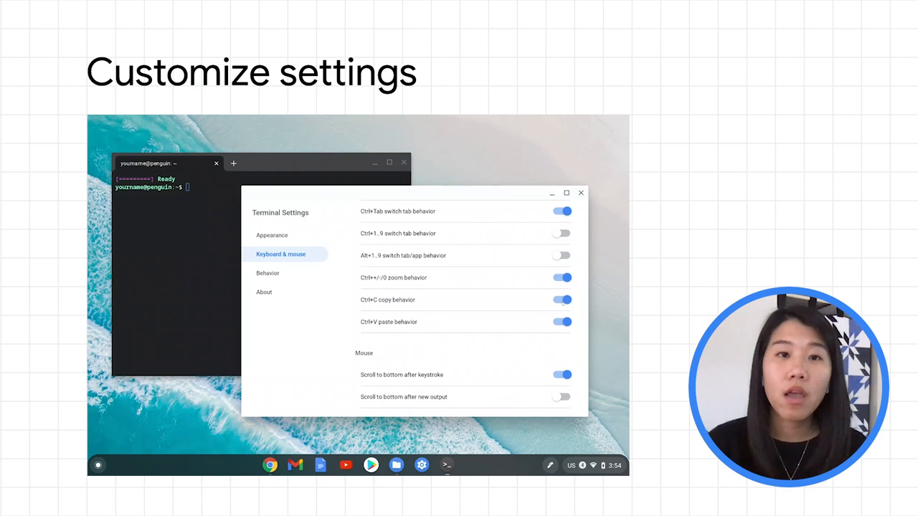
scroll(down, 3)
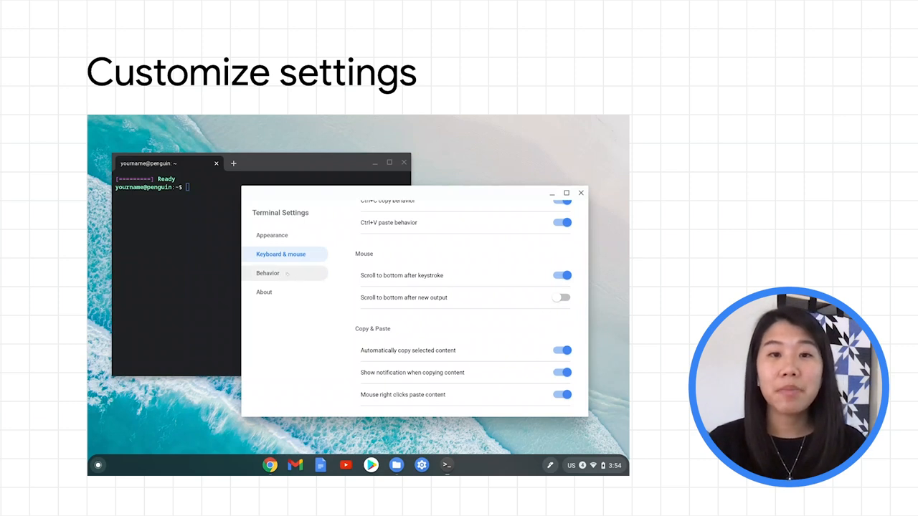
click(268, 273)
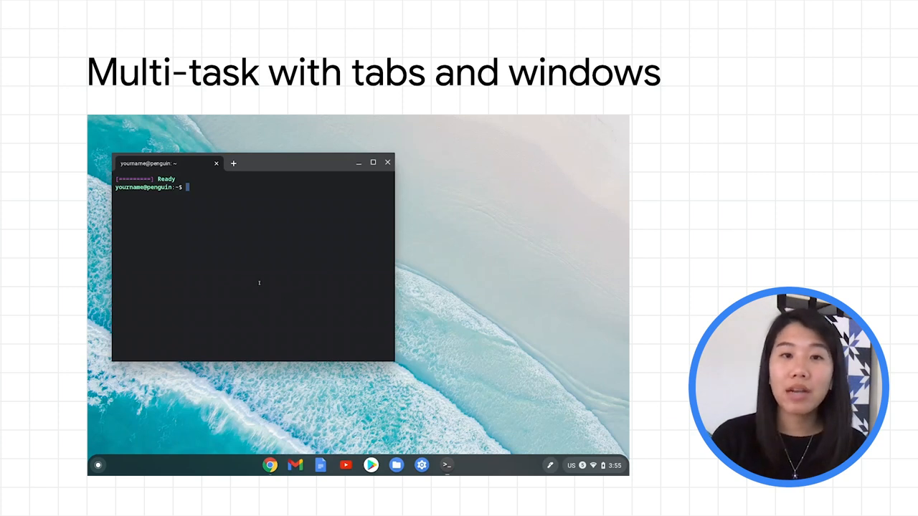
Add two terminal tabs, then open a separate new Terminal window from the shelf.
click(233, 163)
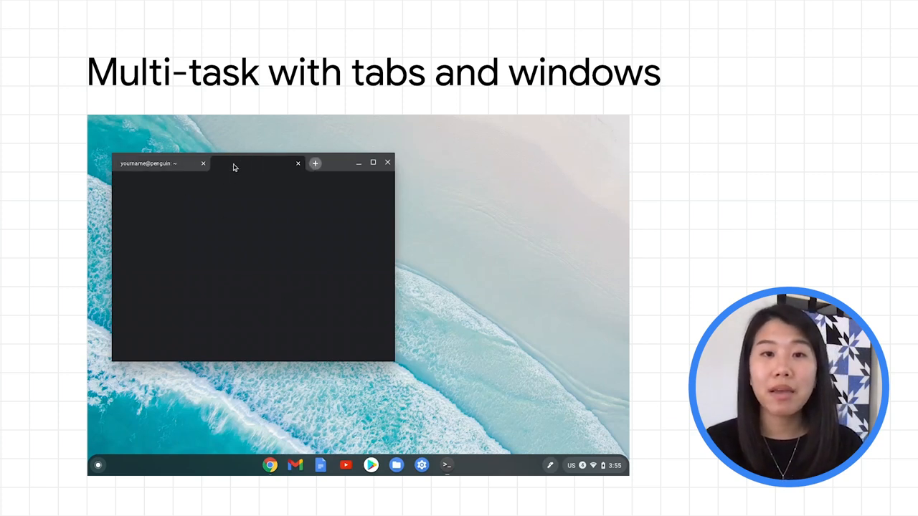
click(315, 163)
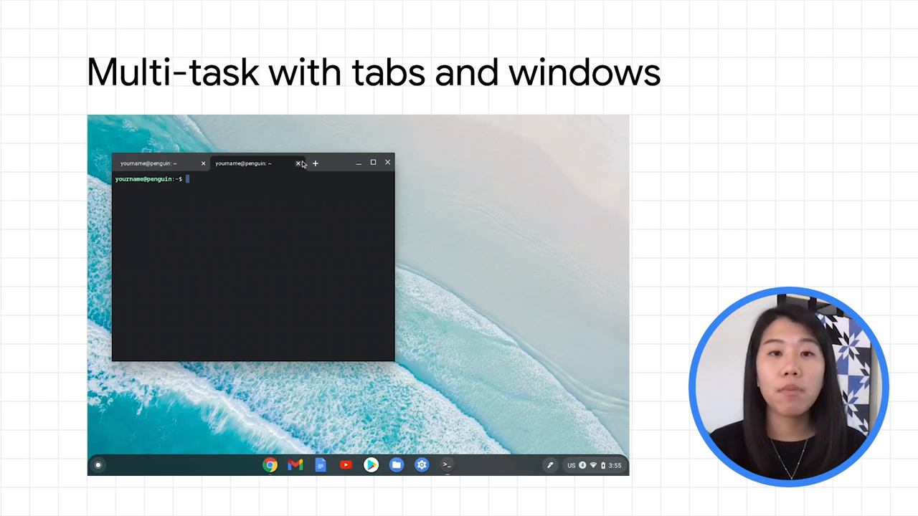
click(314, 163)
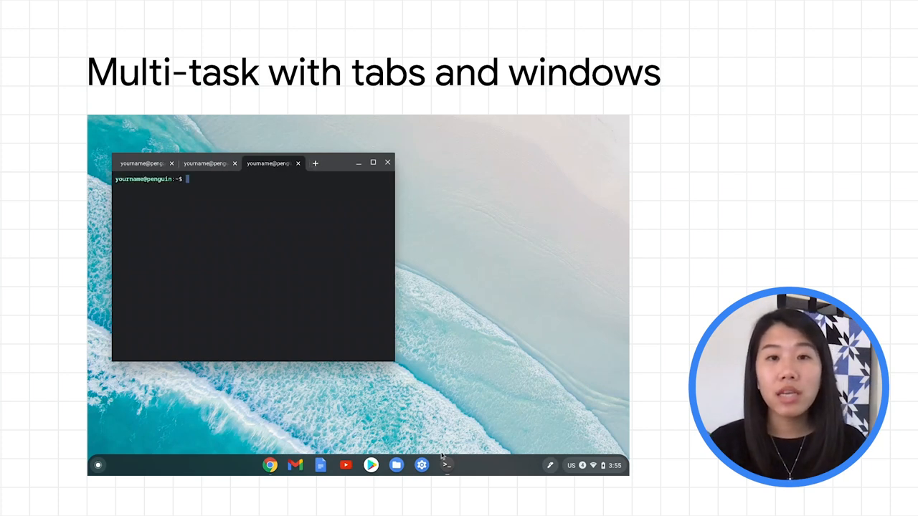
right_click(446, 465)
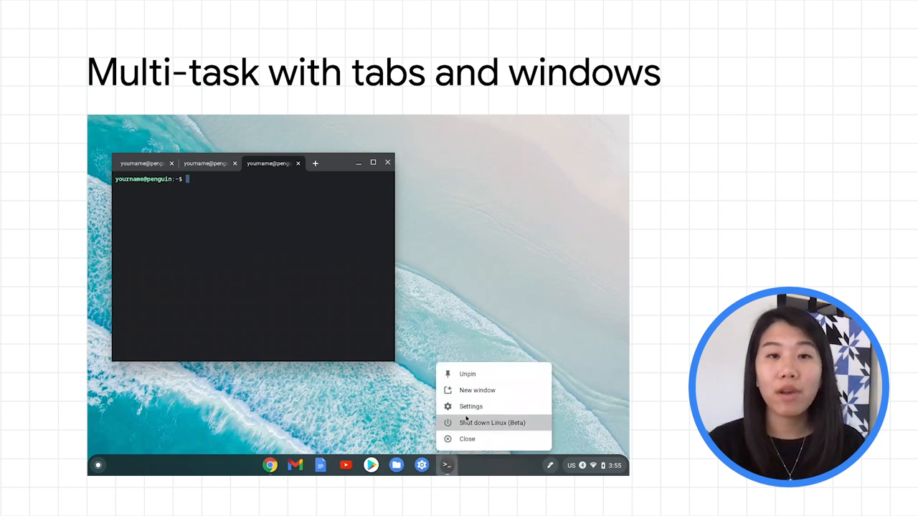
click(467, 439)
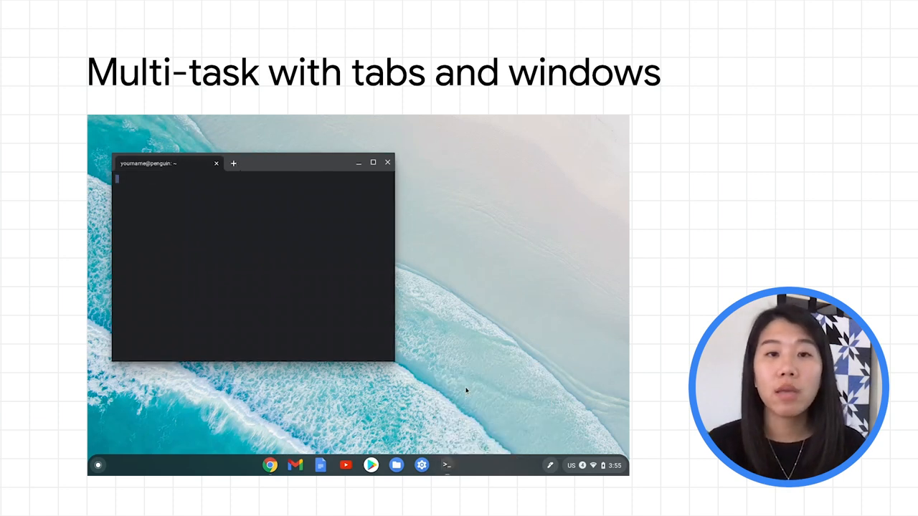